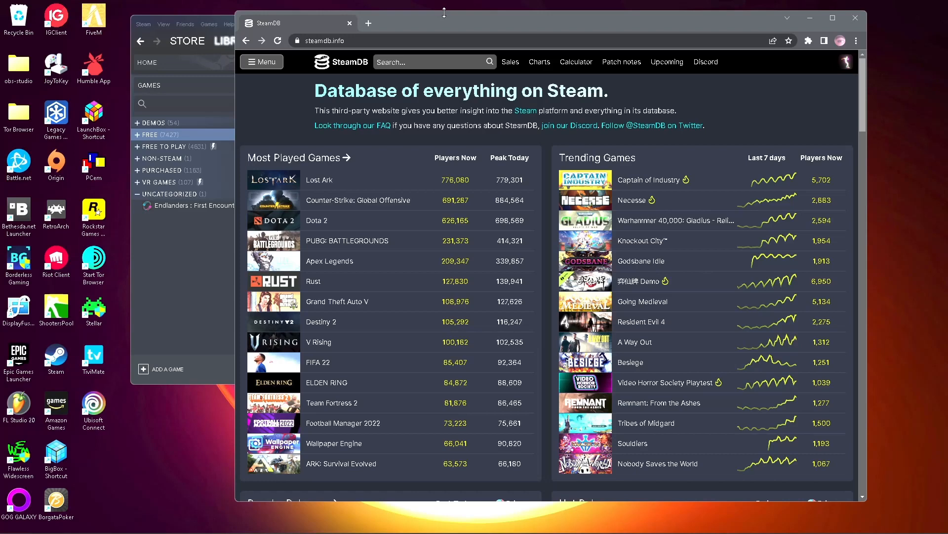
mouse_move(440, 23)
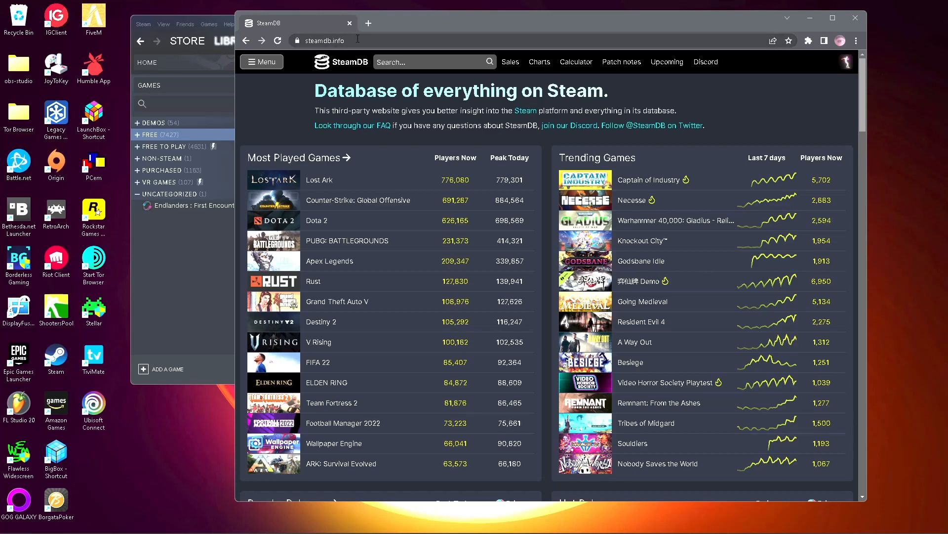
Show SteamDB's full page directory from the Menu button.
click(261, 62)
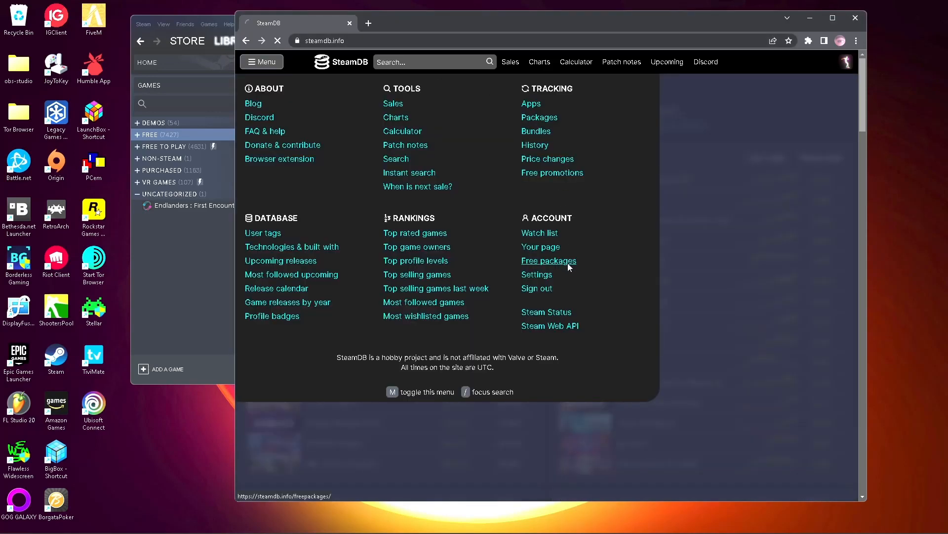
Go to the Free Packages page under Account and highlight the 'How to use this?' instructions.
click(548, 260)
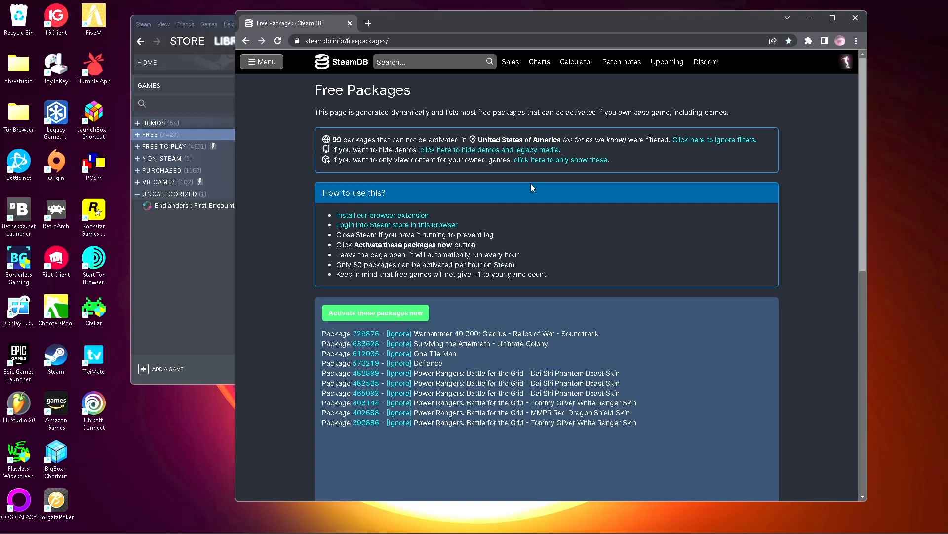
mouse_move(382, 215)
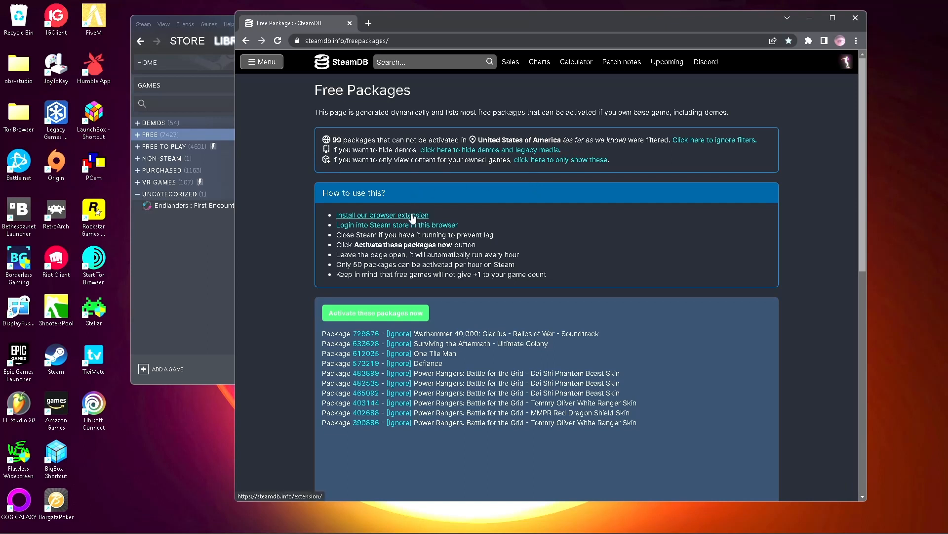
mouse_move(465, 211)
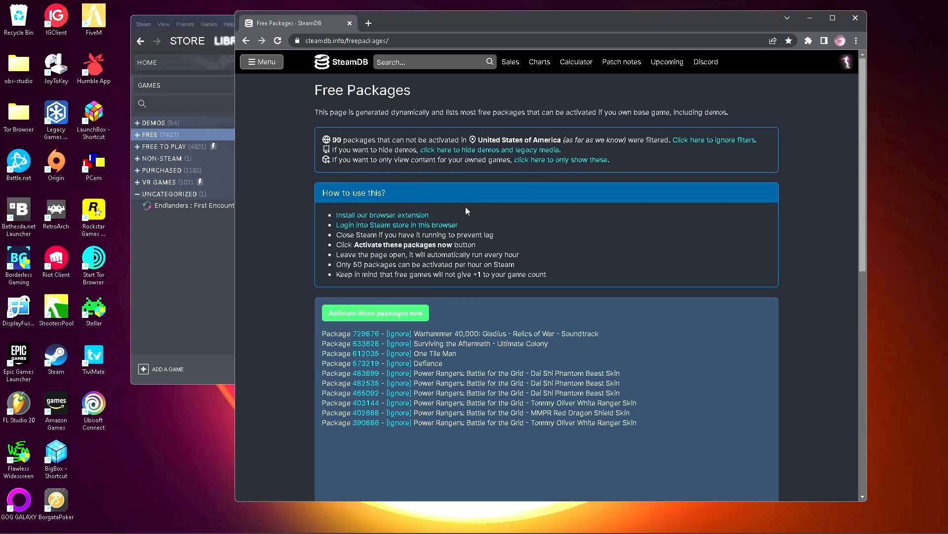
mouse_move(382, 215)
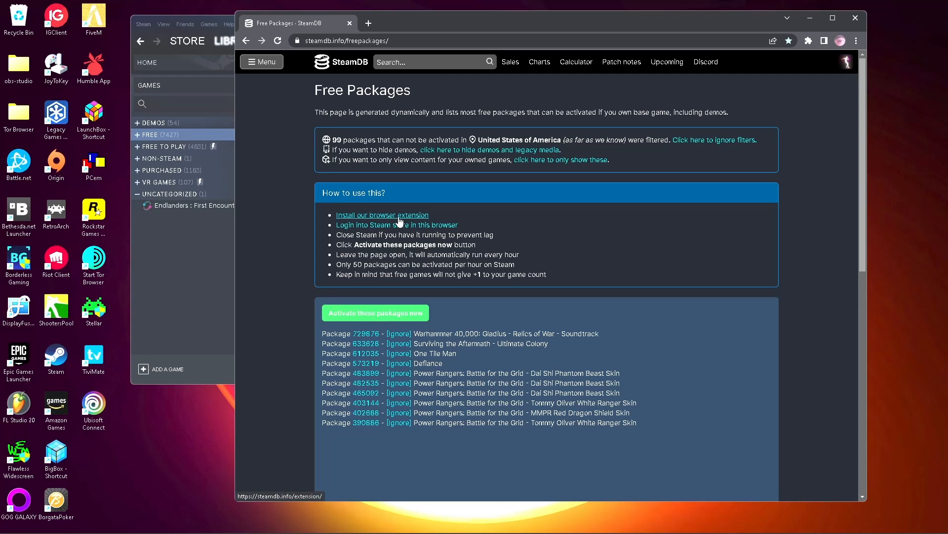
mouse_move(397, 224)
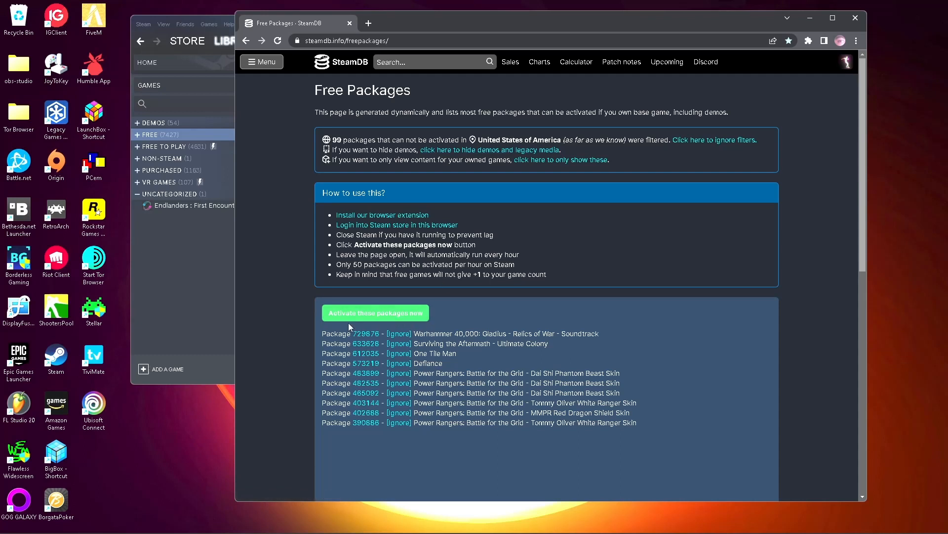
mouse_move(443, 332)
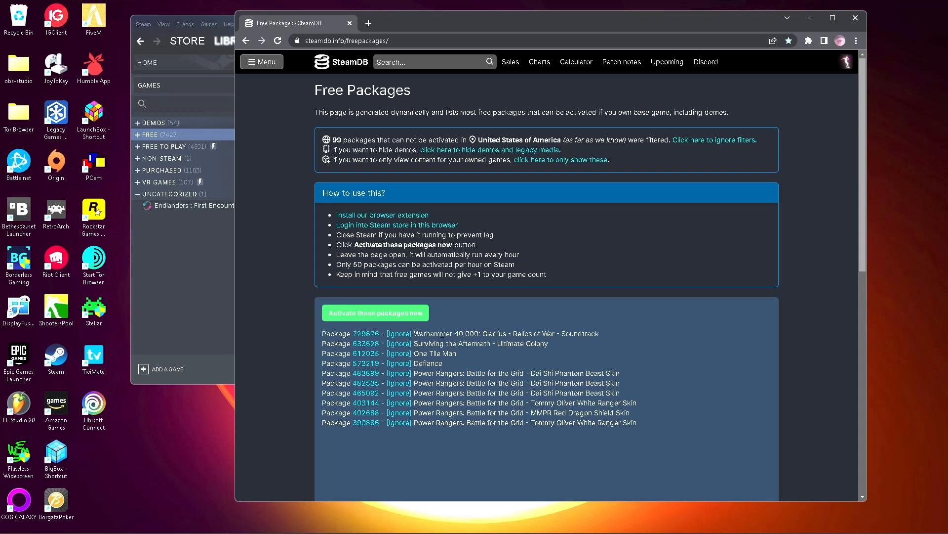
mouse_move(475, 347)
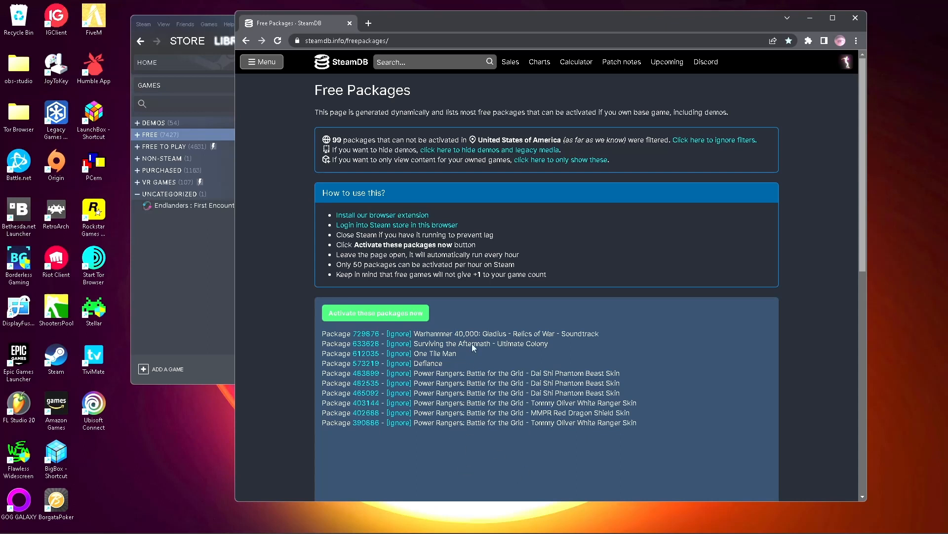
mouse_move(543, 309)
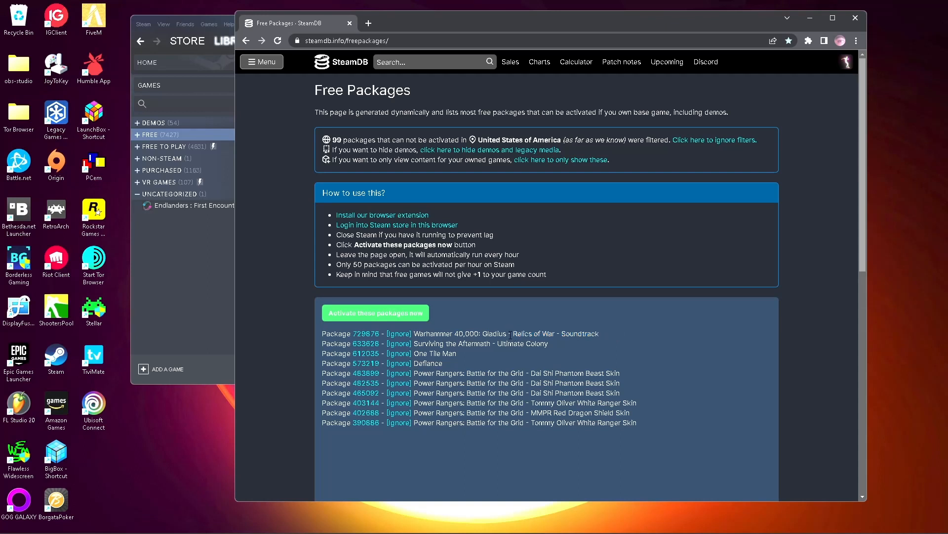
mouse_move(555, 344)
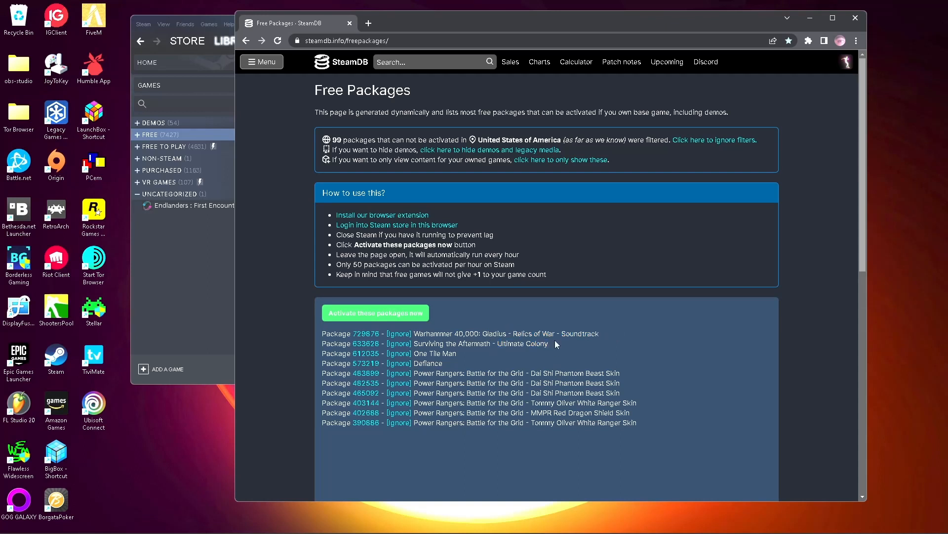
drag(414, 353, 529, 387)
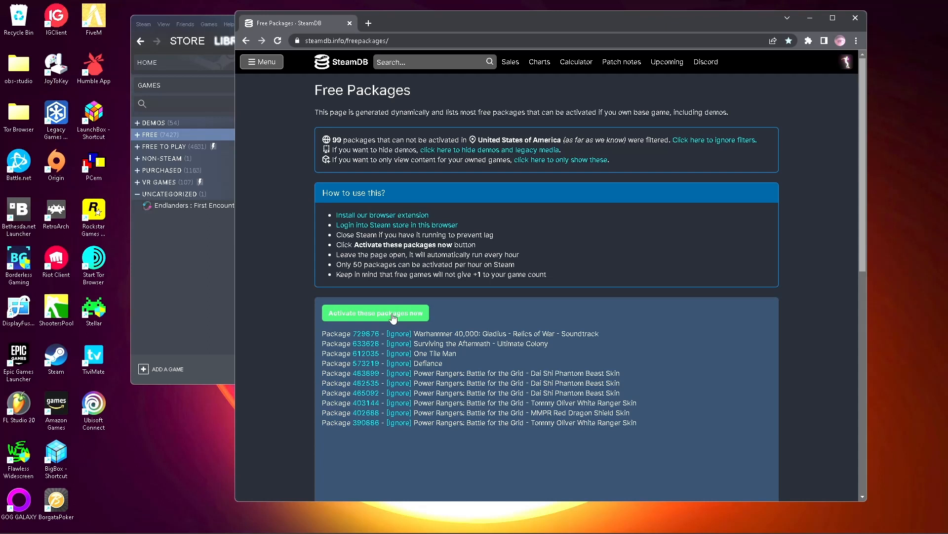
Activate all ten listed free packages and highlight the script's results.
click(374, 313)
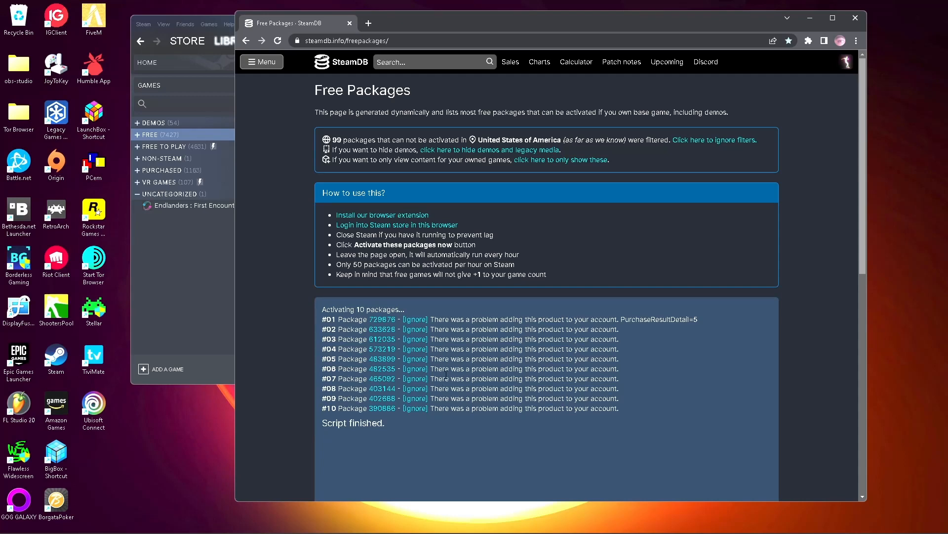
mouse_move(440, 313)
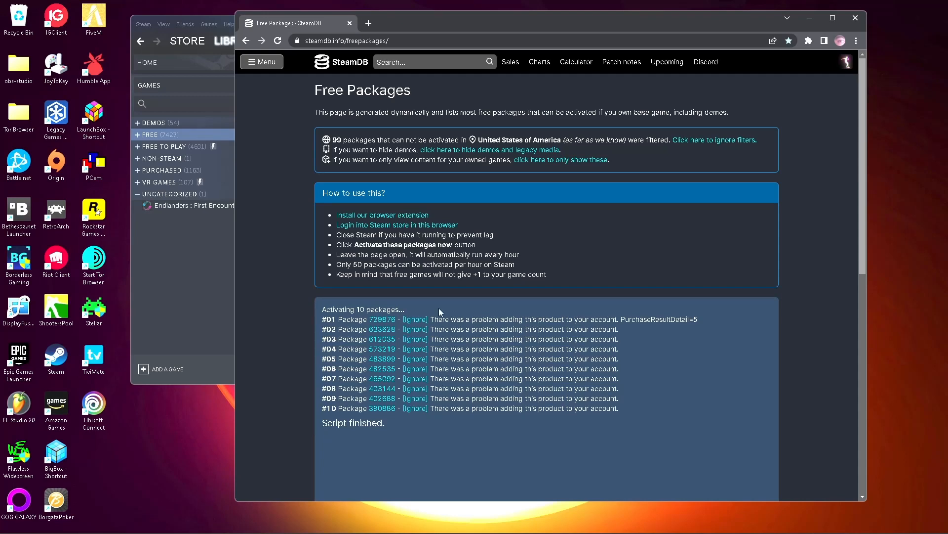
scroll(down, 3)
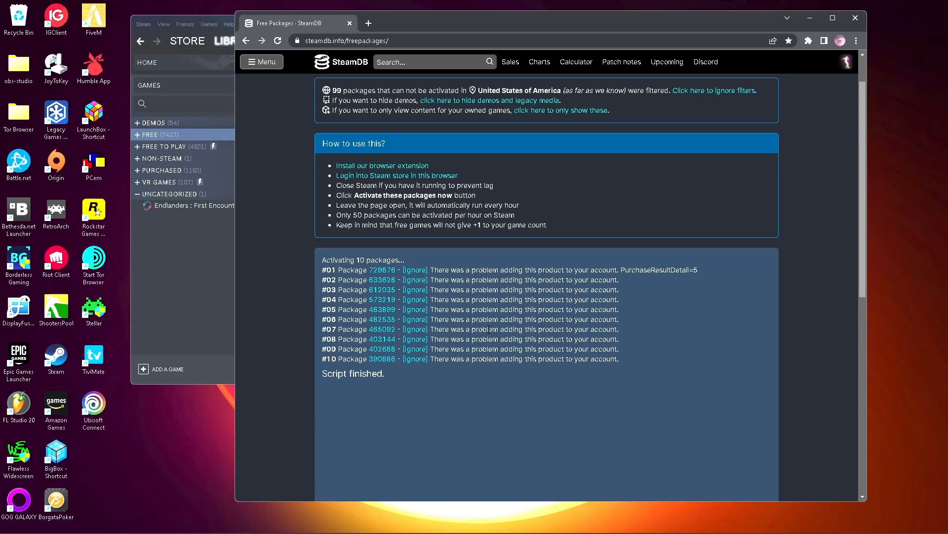
drag(434, 280, 618, 357)
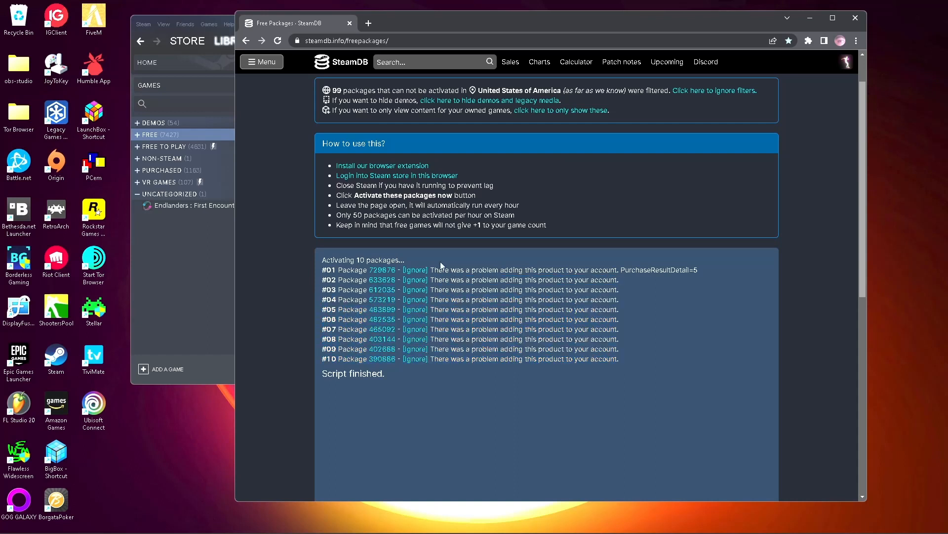
mouse_move(578, 261)
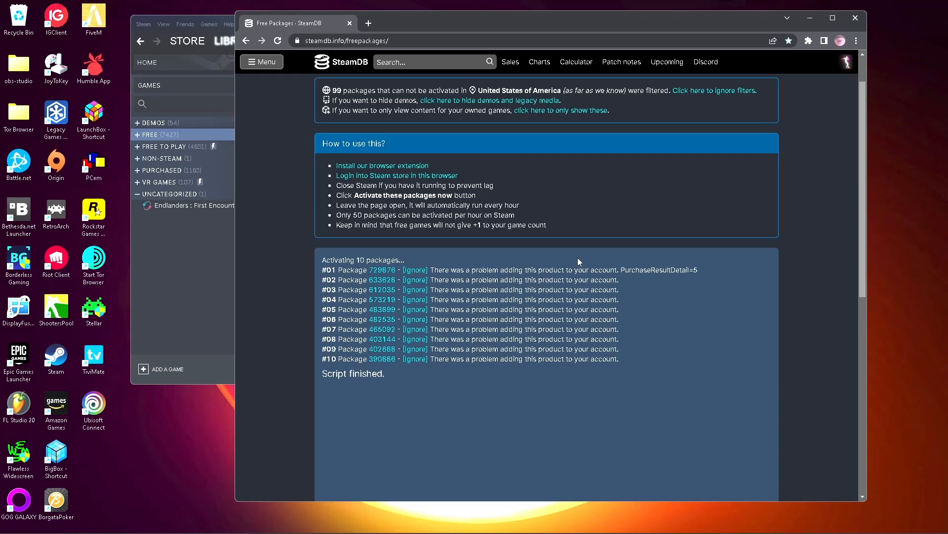
mouse_move(577, 340)
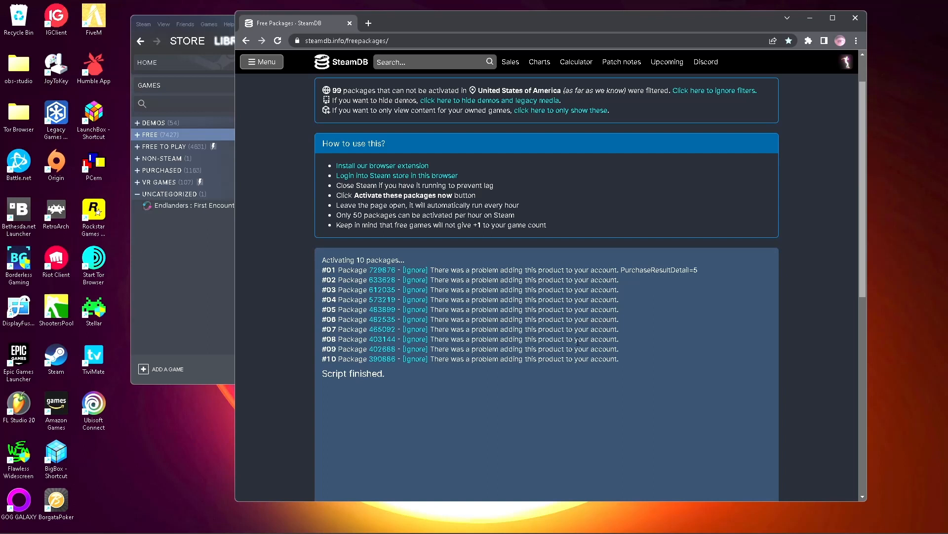
mouse_move(311, 86)
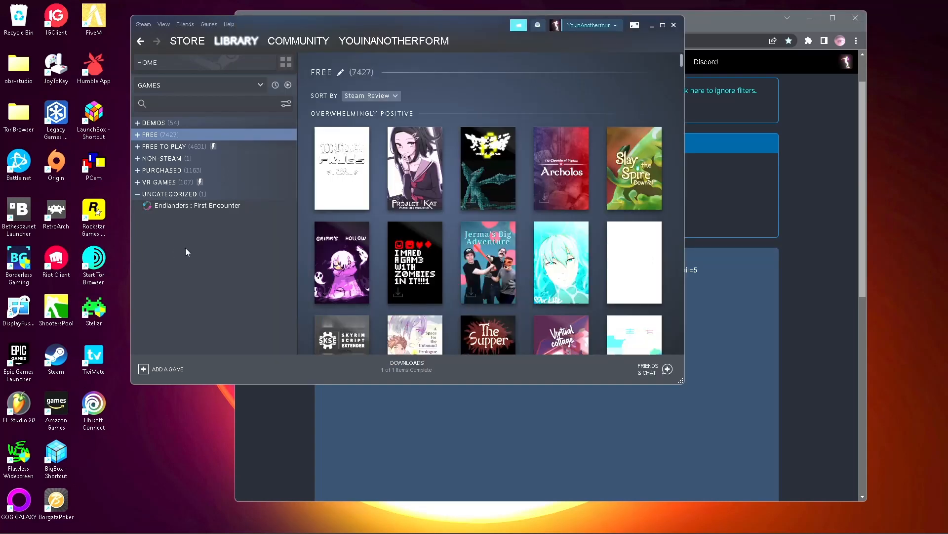
mouse_move(275, 85)
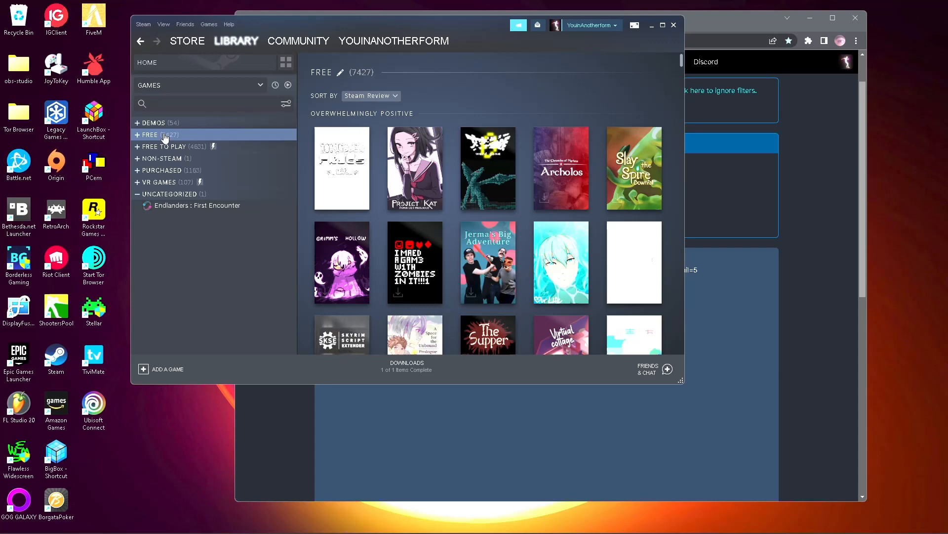
mouse_move(246, 153)
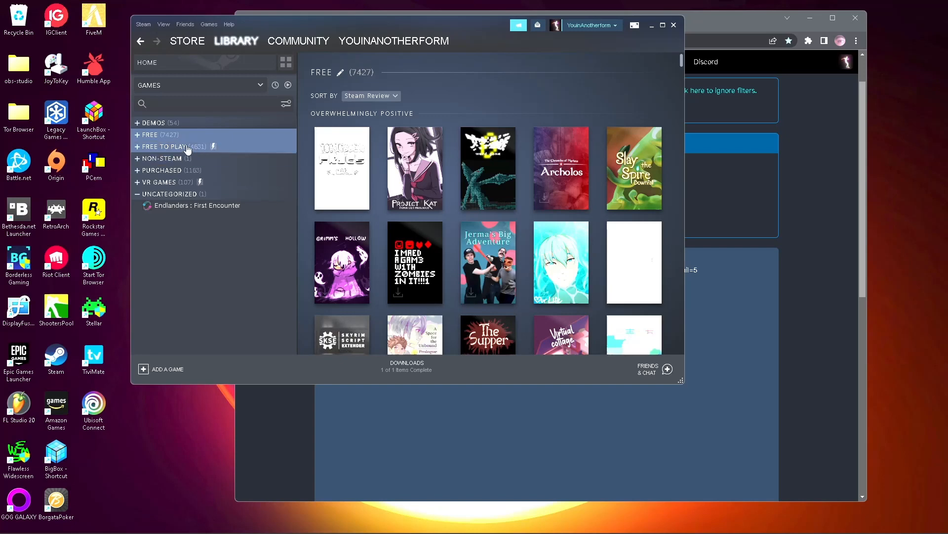
Show the Free To Play dynamic collection (4631 games) in the Steam library.
click(165, 146)
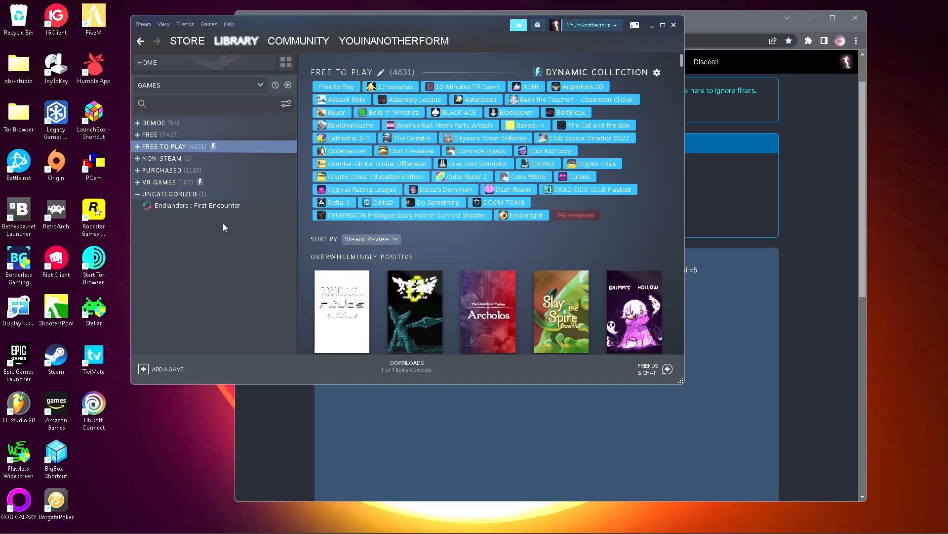
Add Endlanders: First Encounter from Uncategorized to the FREE collection.
click(196, 205)
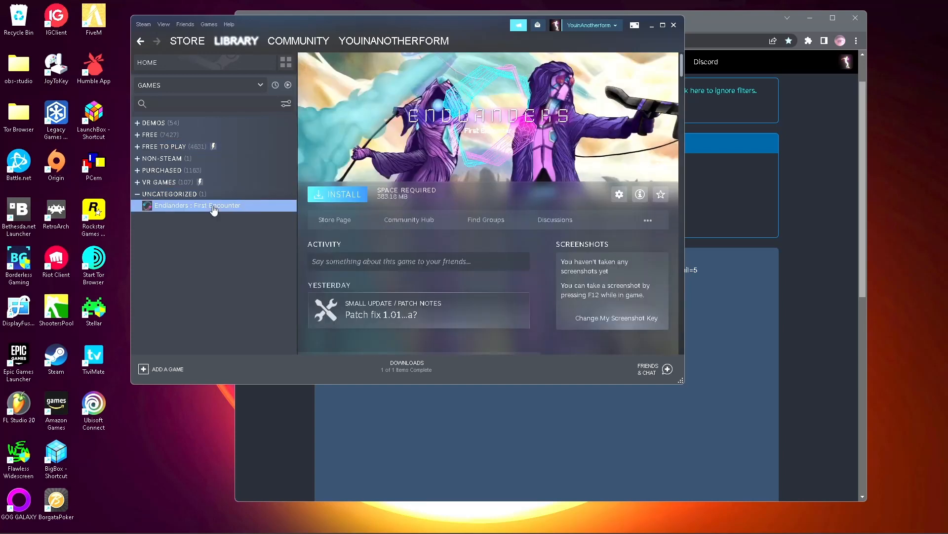
right_click(198, 205)
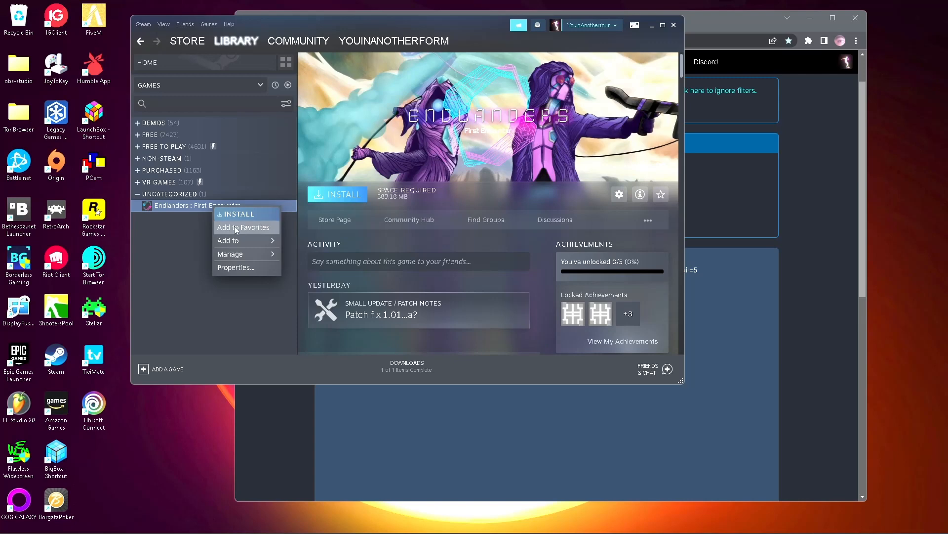
mouse_move(228, 240)
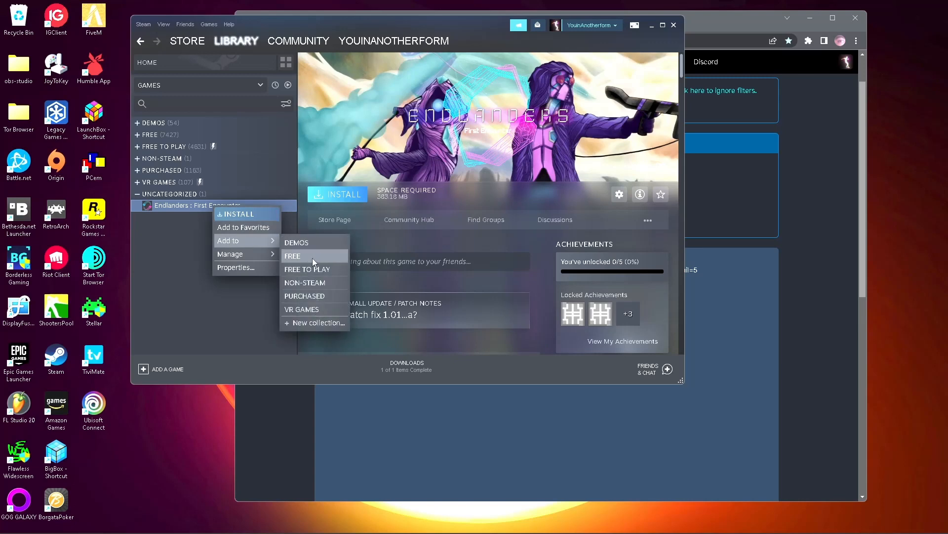
click(292, 254)
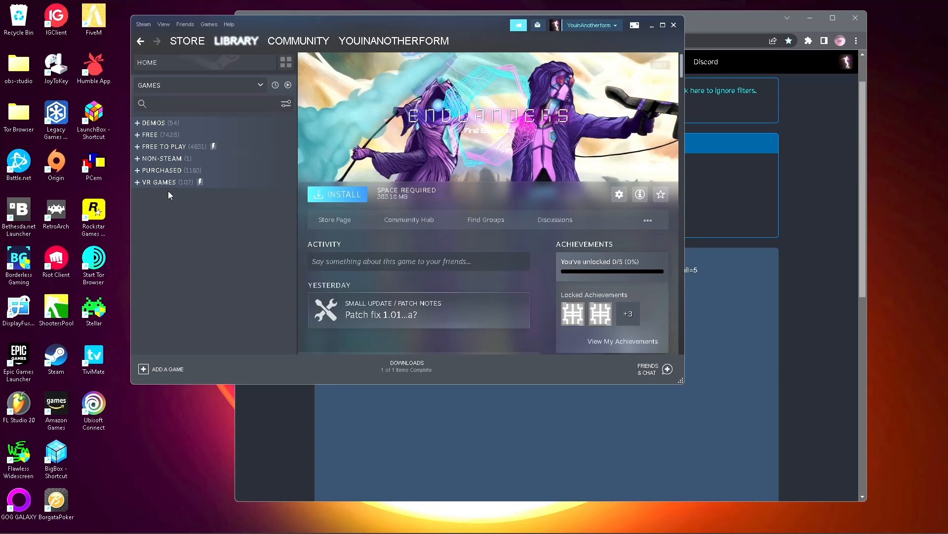
mouse_move(176, 150)
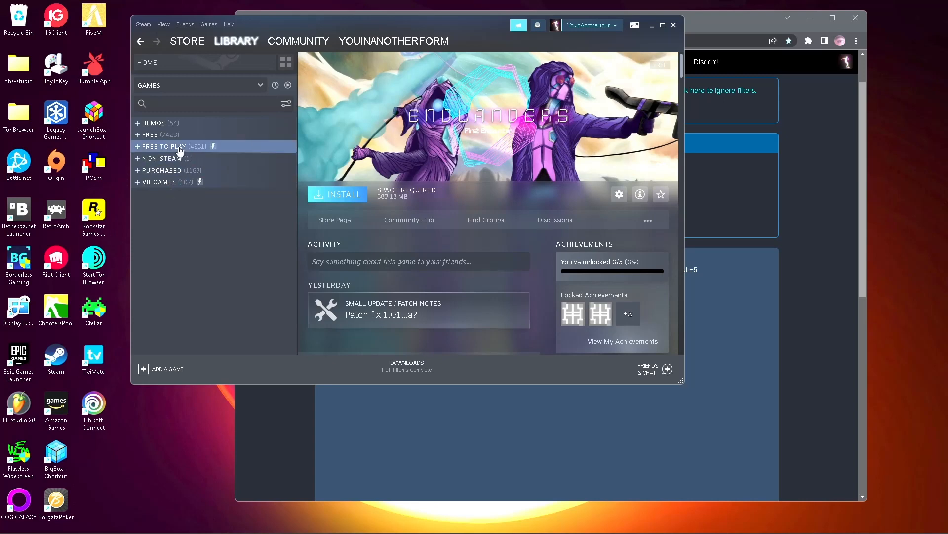
mouse_move(176, 182)
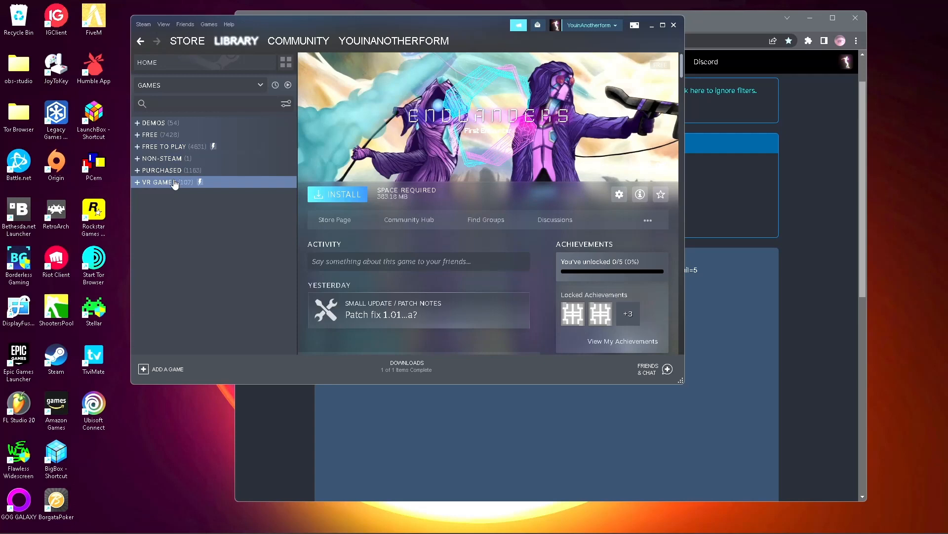
mouse_move(260, 355)
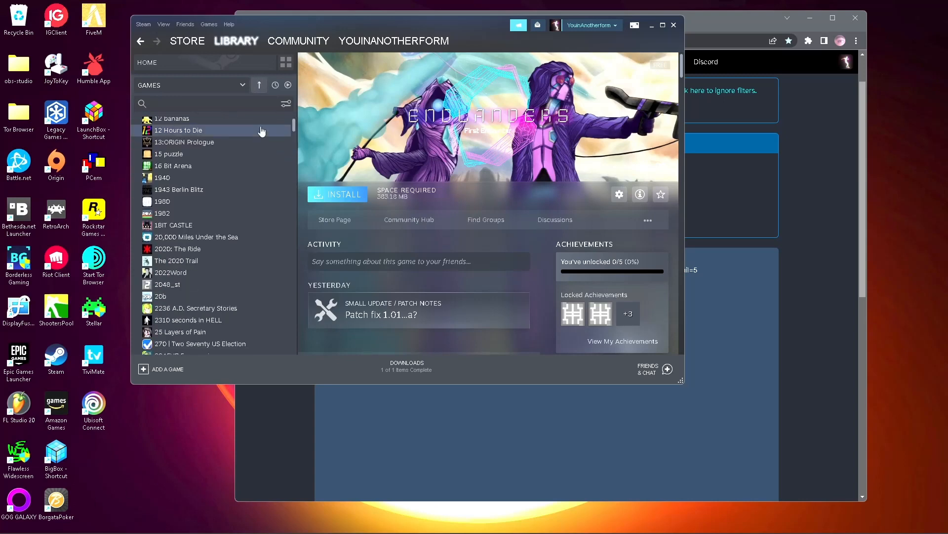
Scroll down through the FREE collection in the library sidebar.
scroll(down, 3)
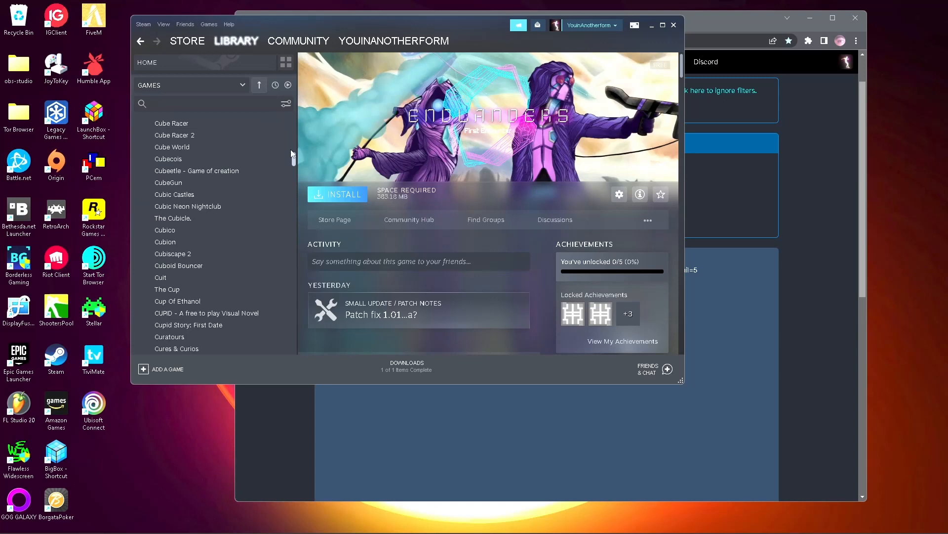
scroll(down, 3)
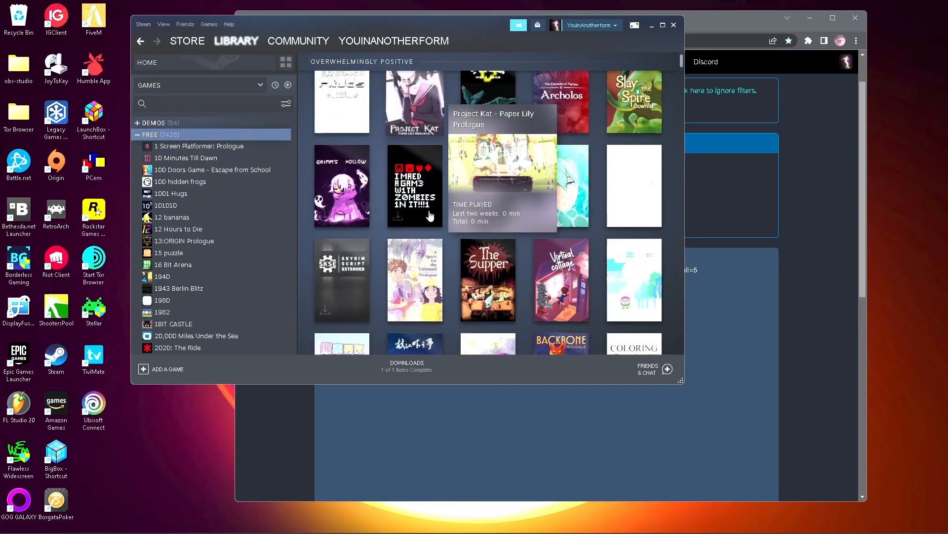
scroll(down, 3)
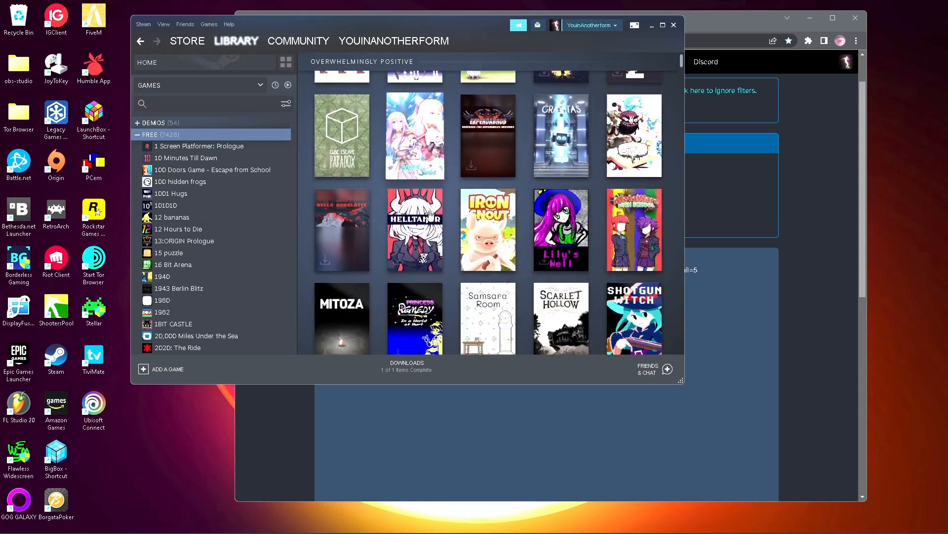
scroll(down, 3)
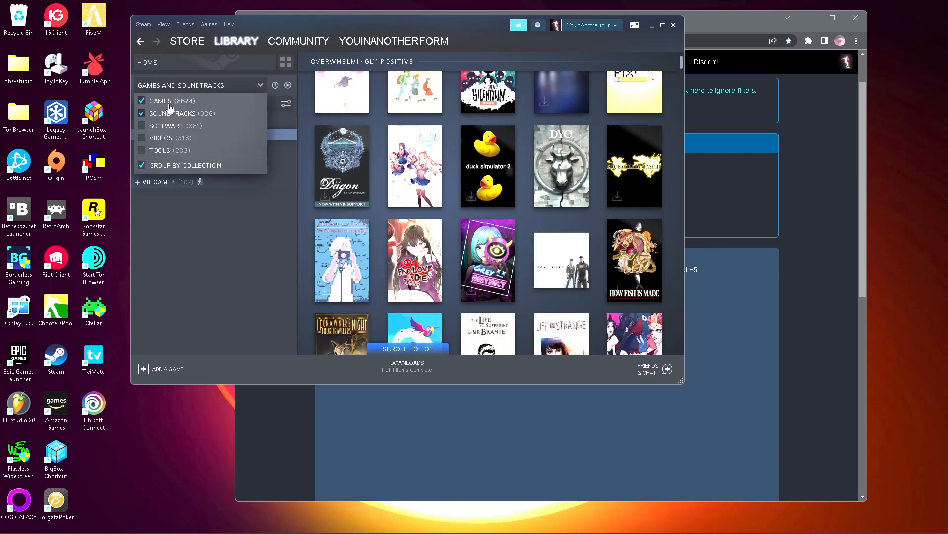
Show only soundtracks in the library and review the FREE (302) soundtrack collection.
click(142, 101)
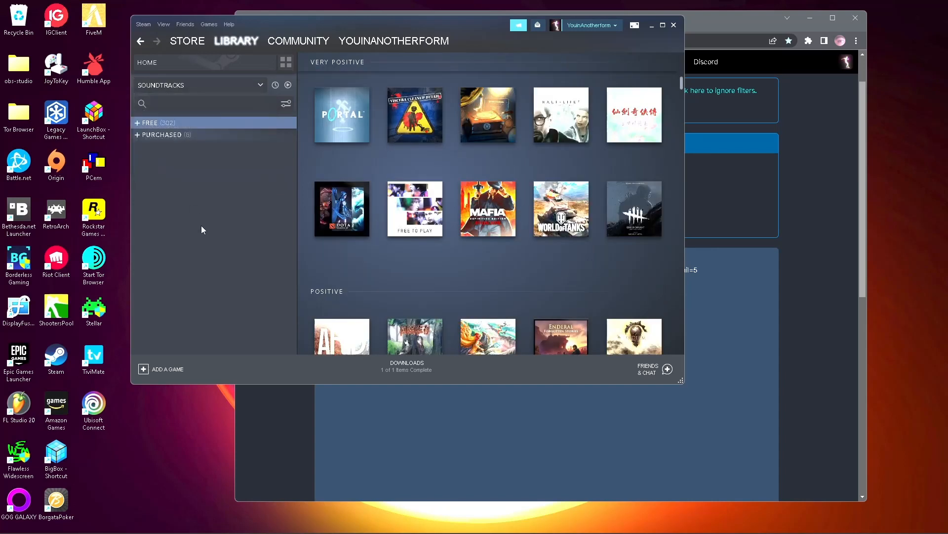
click(139, 123)
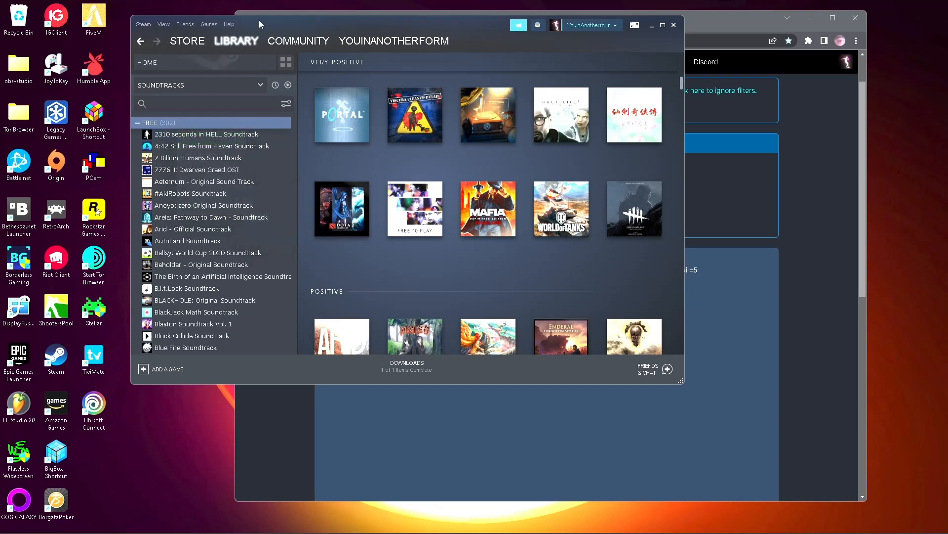
mouse_move(207, 133)
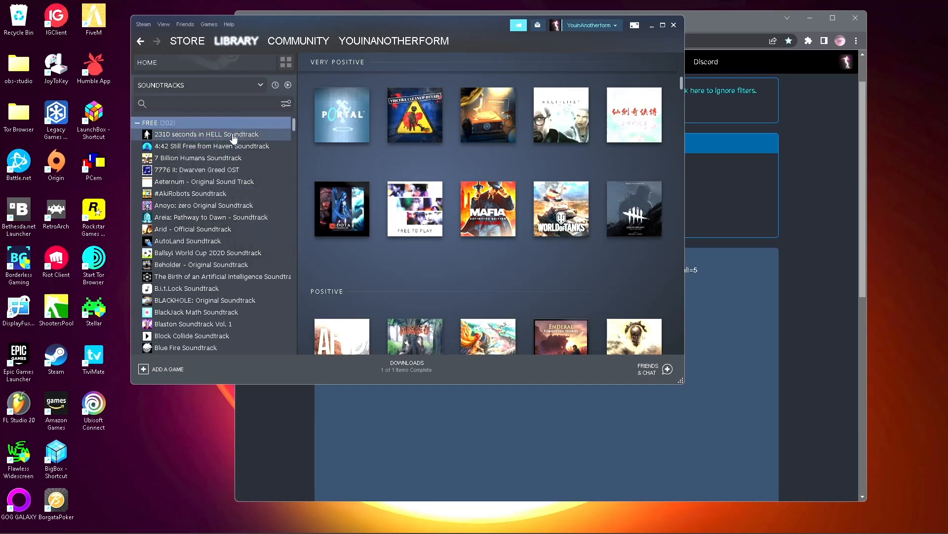
click(146, 123)
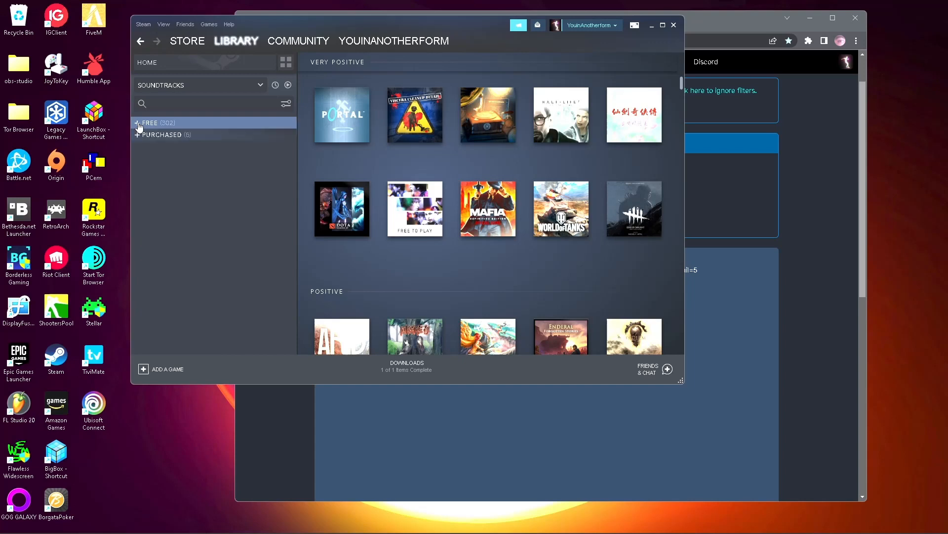
mouse_move(179, 169)
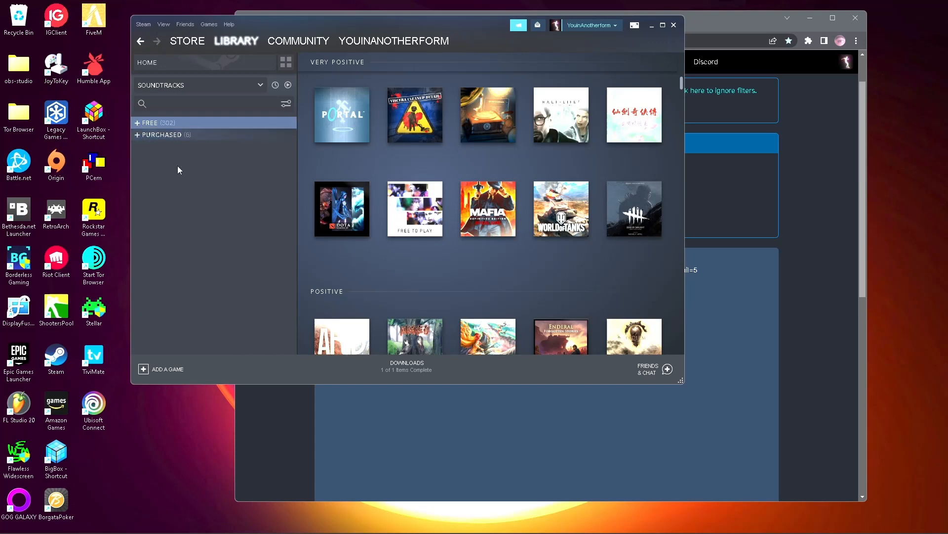
click(199, 85)
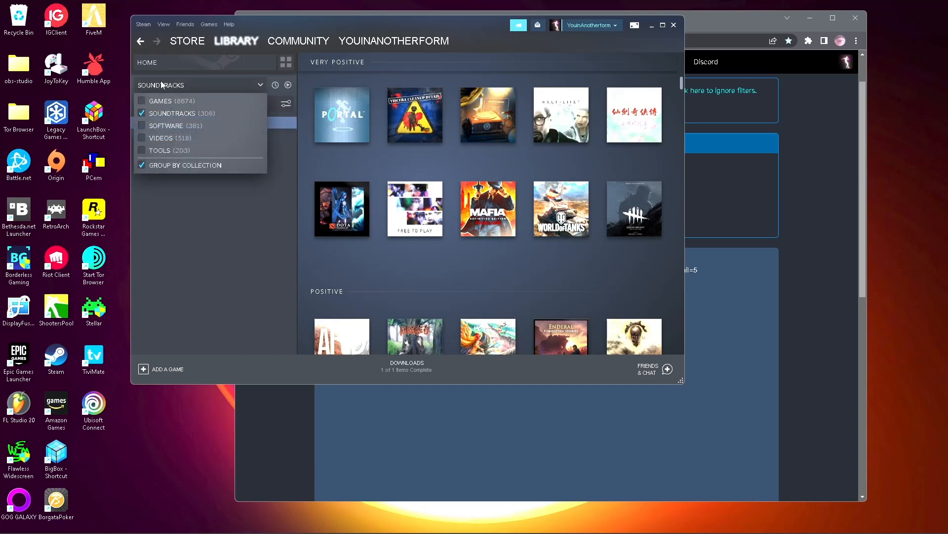
Filter the library to software, review its FREE collection, then filter to tools only.
click(166, 125)
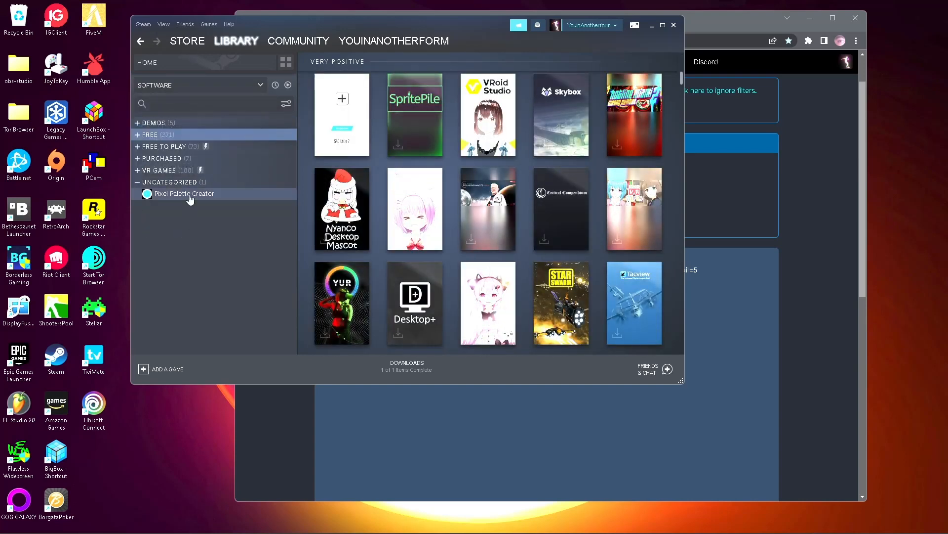
click(137, 134)
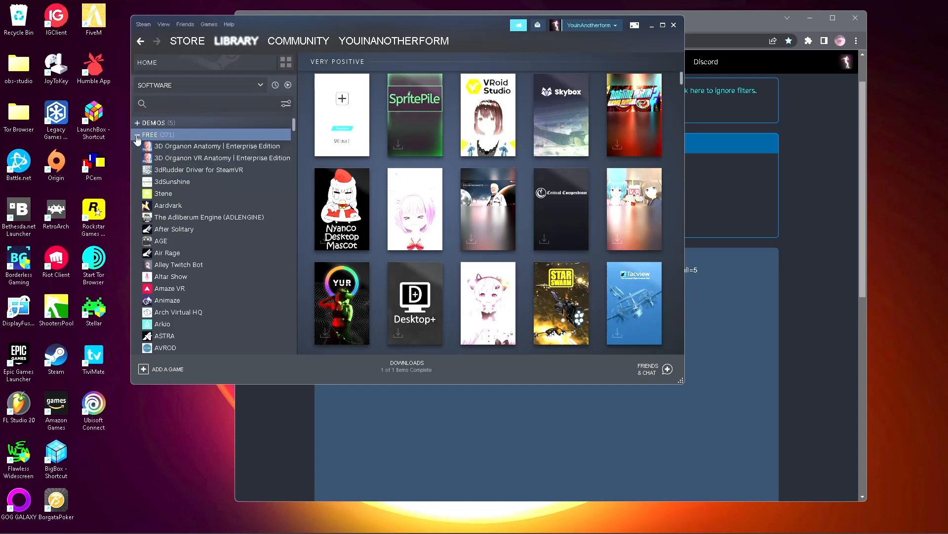
mouse_move(228, 290)
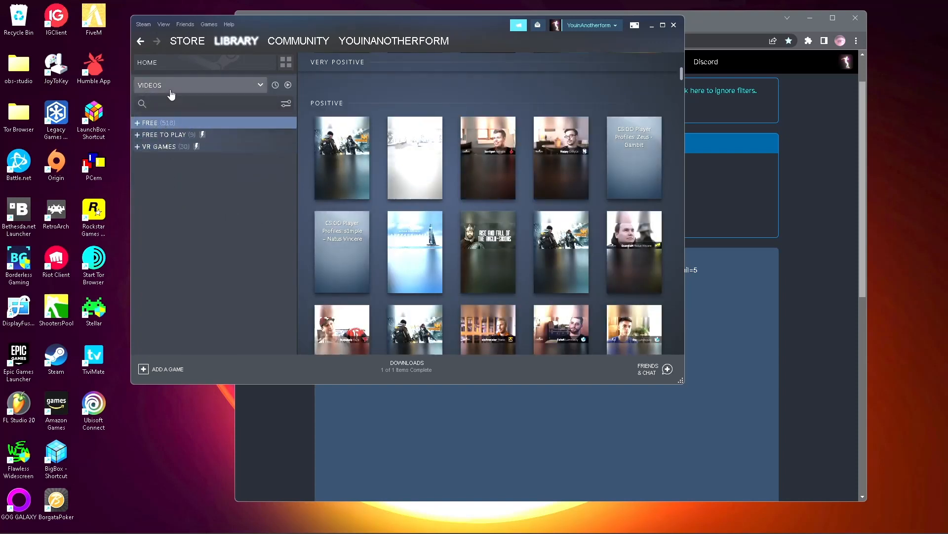
scroll(down, 3)
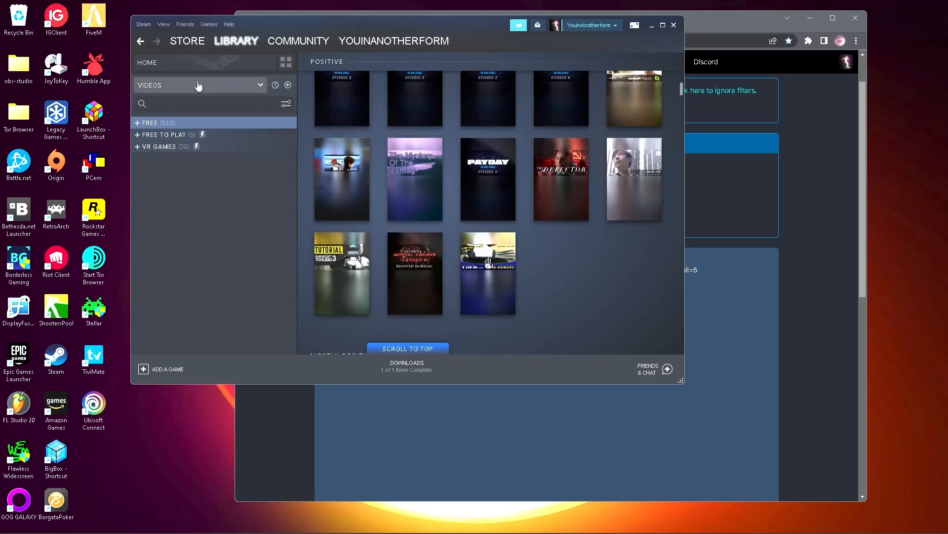
click(160, 150)
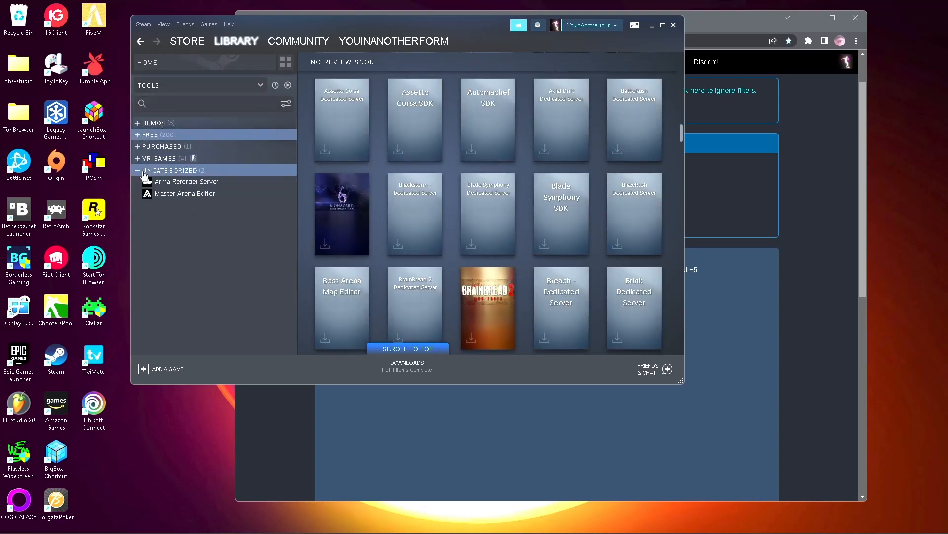
Add Arma Reforger Server and Master Arena Editor to the FREE tools collection.
click(186, 182)
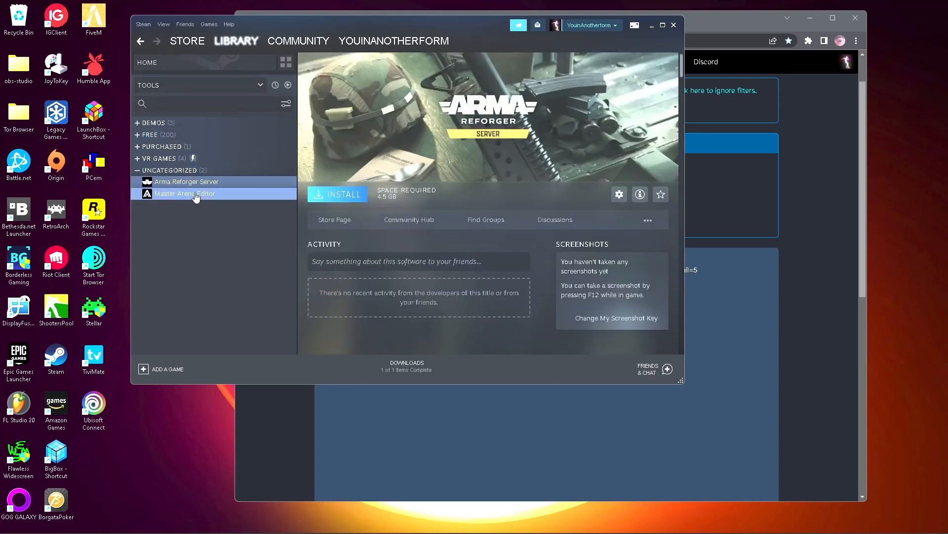
right_click(185, 193)
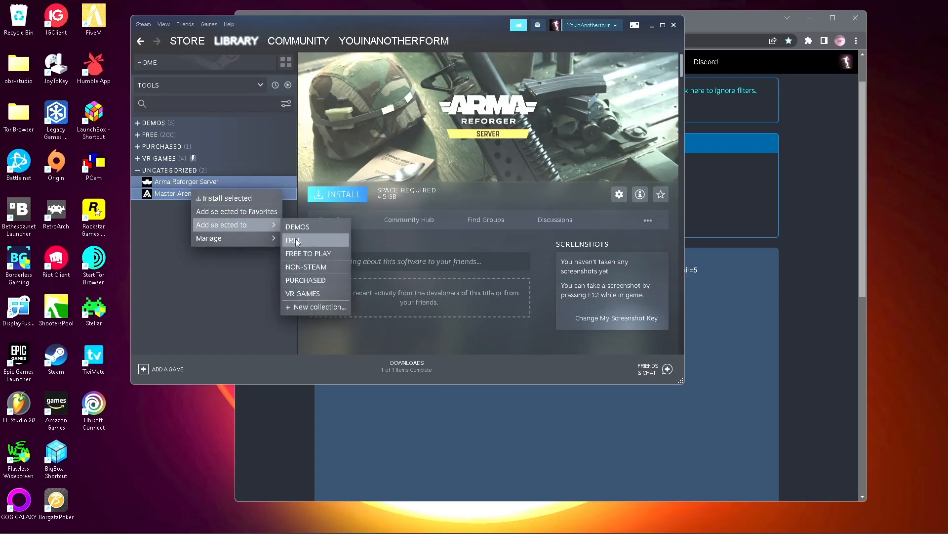
click(294, 240)
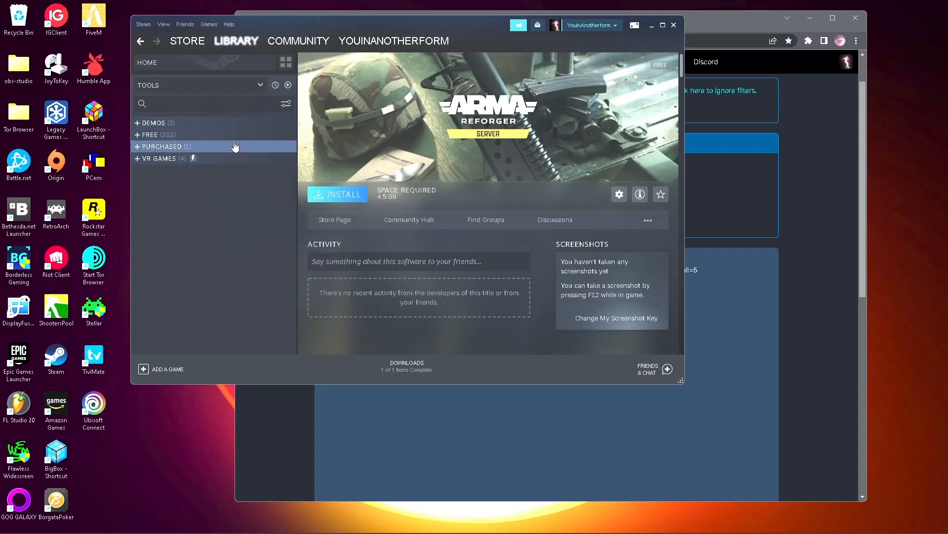
mouse_move(295, 411)
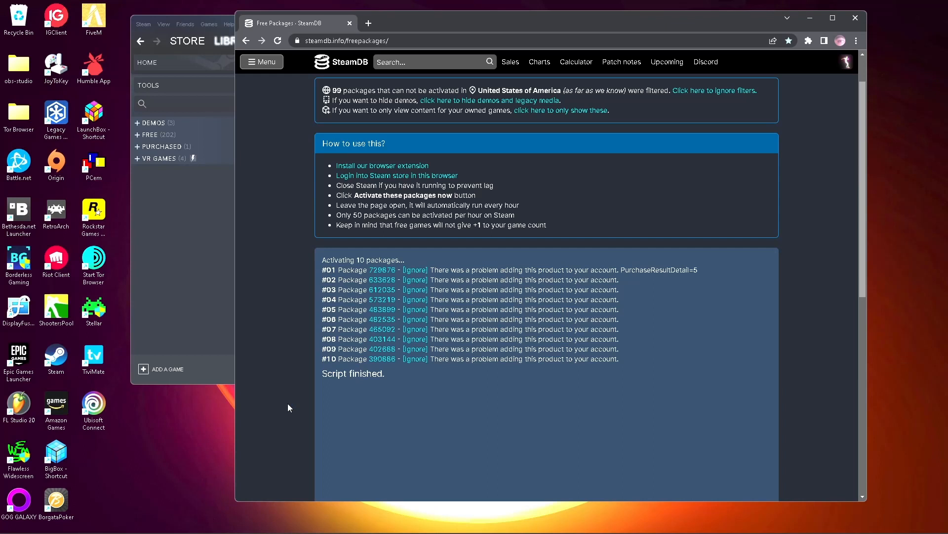
mouse_move(294, 381)
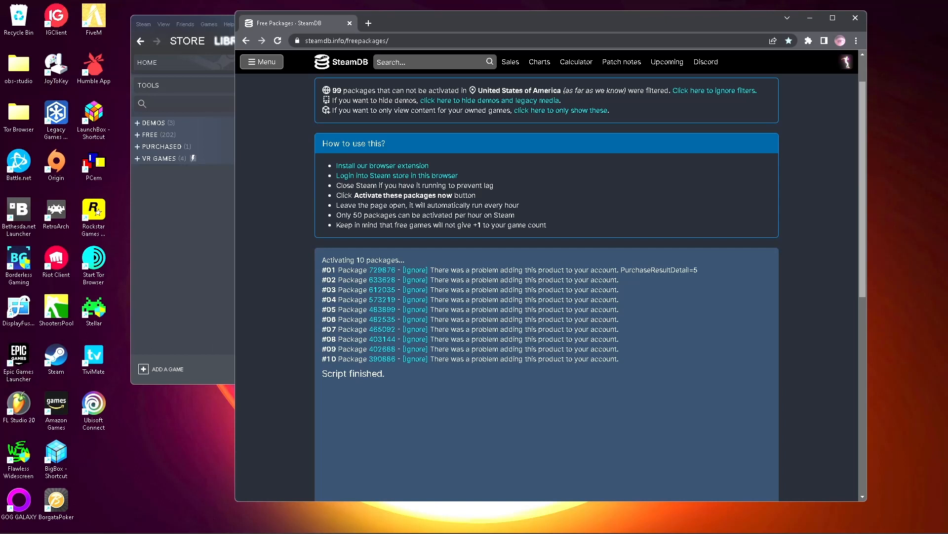
Highlight the finished script's ten failed activation results on SteamDB's Free Packages page.
drag(323, 260, 618, 358)
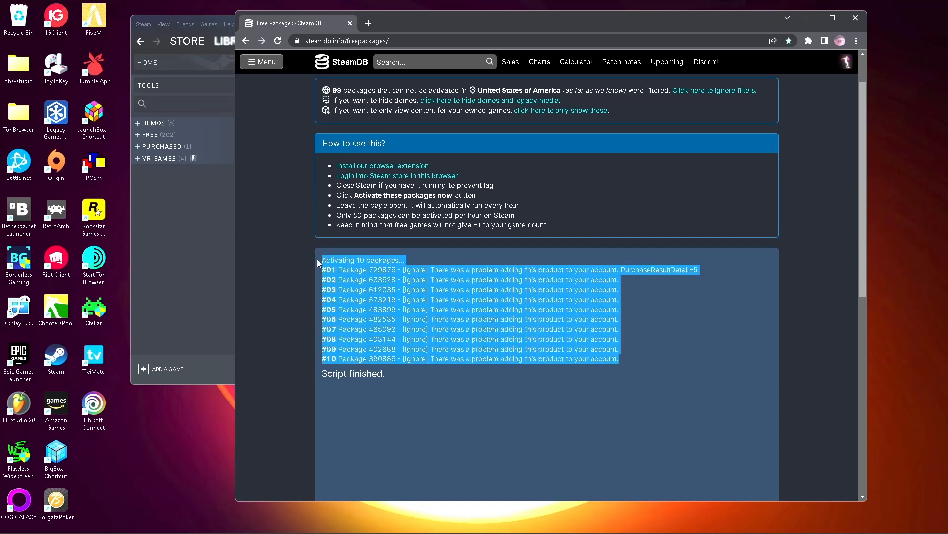